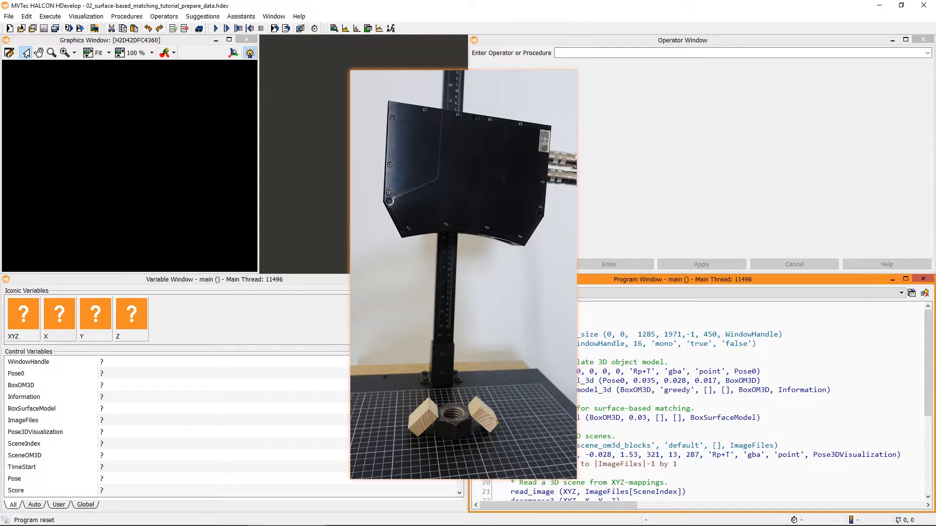
Execute gen_box_object_model_3d to create the 0.035×0.028×0.017 box model BoxOM3D
{"action": "double_click", "coordinate": [542, 380]}
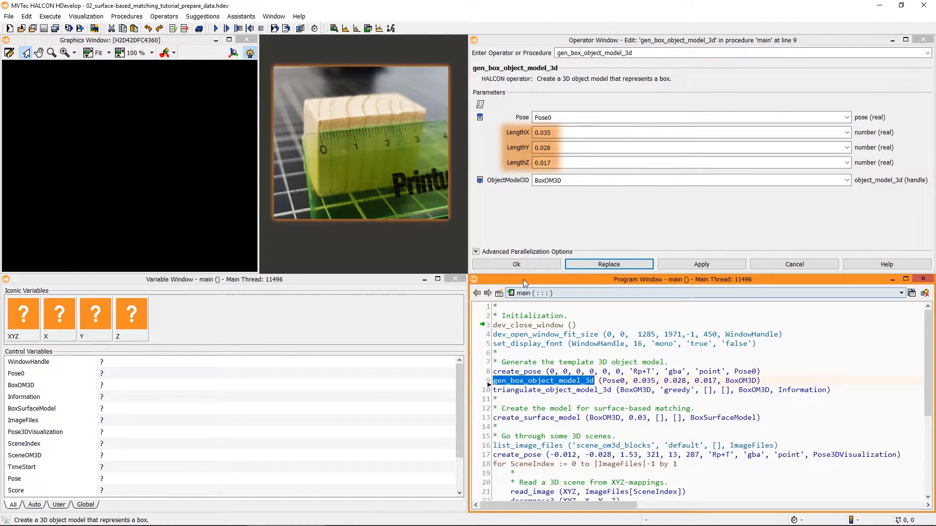
{"action": "left_click", "coordinate": [608, 264]}
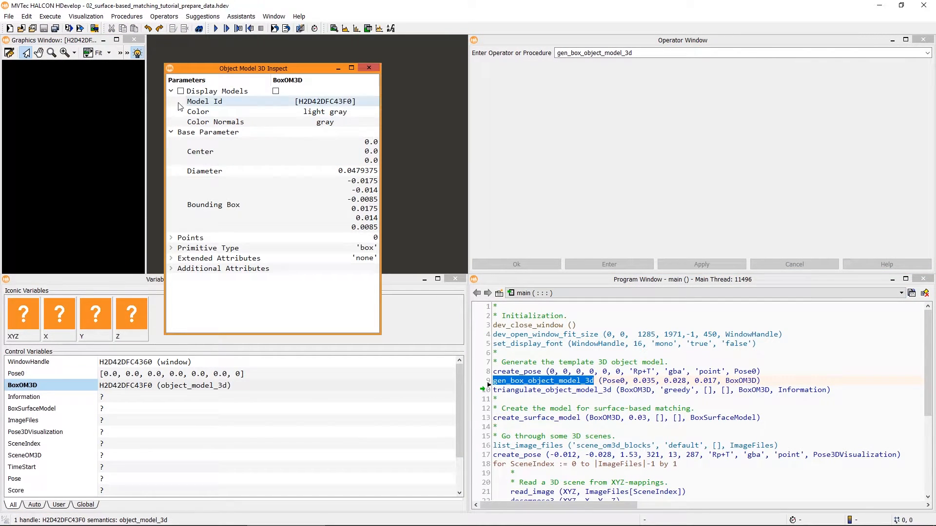
Display BoxOM3D in 3D, then run triangulate_object_model_3d to give it 8 points and 12 triangles
{"action": "left_click", "coordinate": [180, 91]}
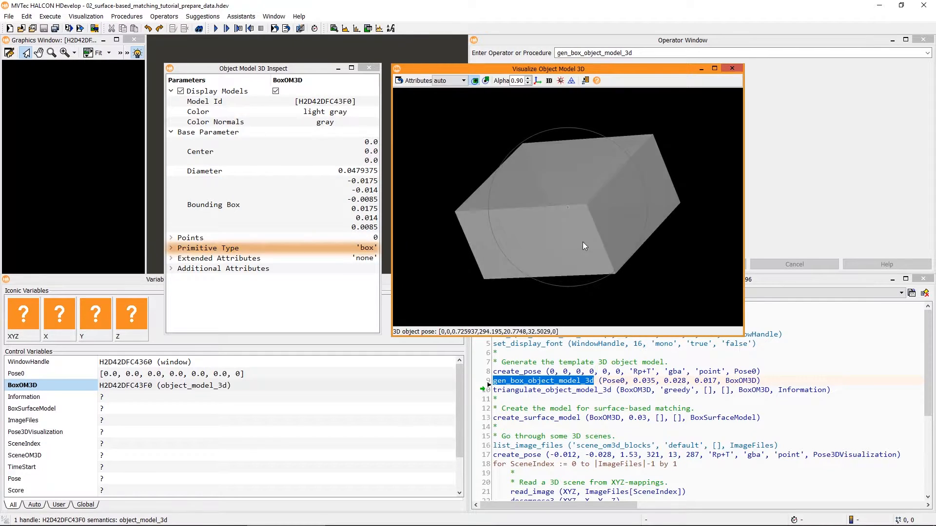
{"action": "left_click_drag", "start_coordinate": [583, 246], "coordinate": [607, 257]}
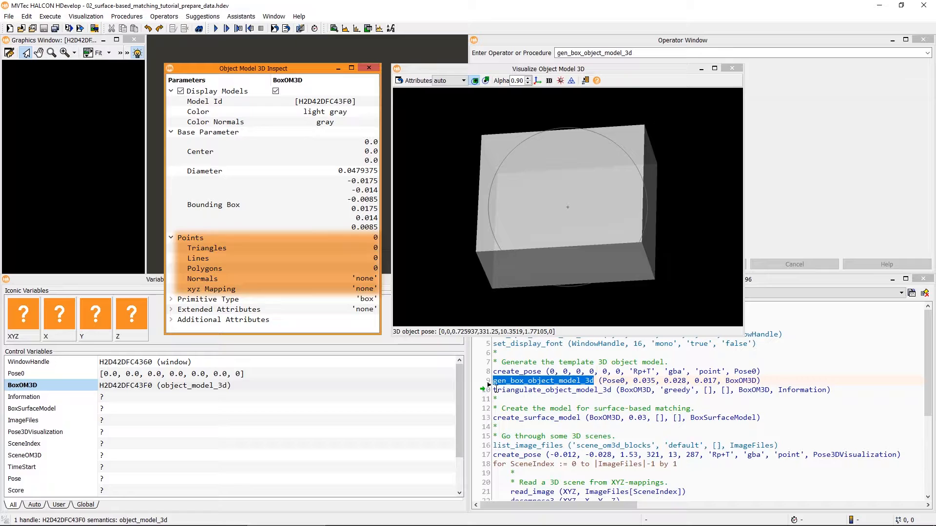
{"action": "double_click", "coordinate": [550, 390]}
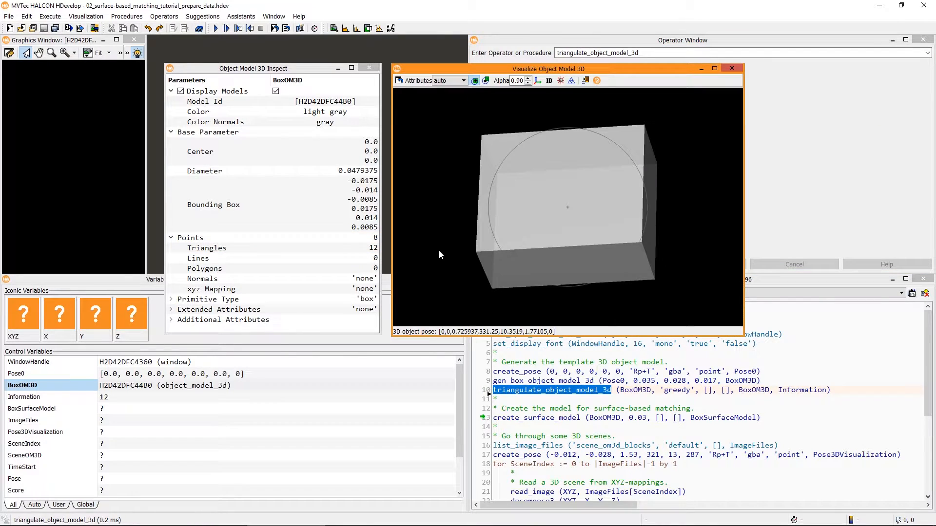
Orbit the triangulated box to reveal its triangle edges and underside
{"action": "left_click_drag", "start_coordinate": [440, 254], "coordinate": [527, 262]}
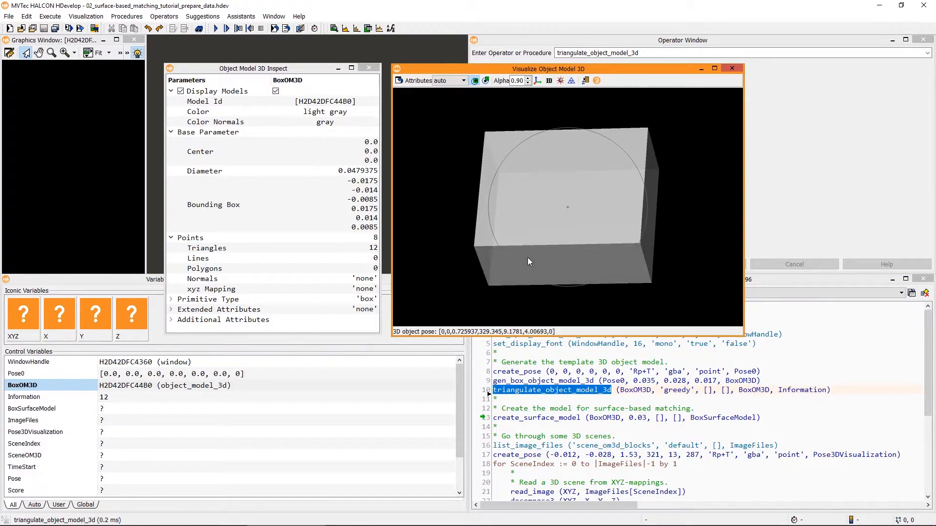
{"action": "left_click_drag", "start_coordinate": [528, 261], "coordinate": [582, 273]}
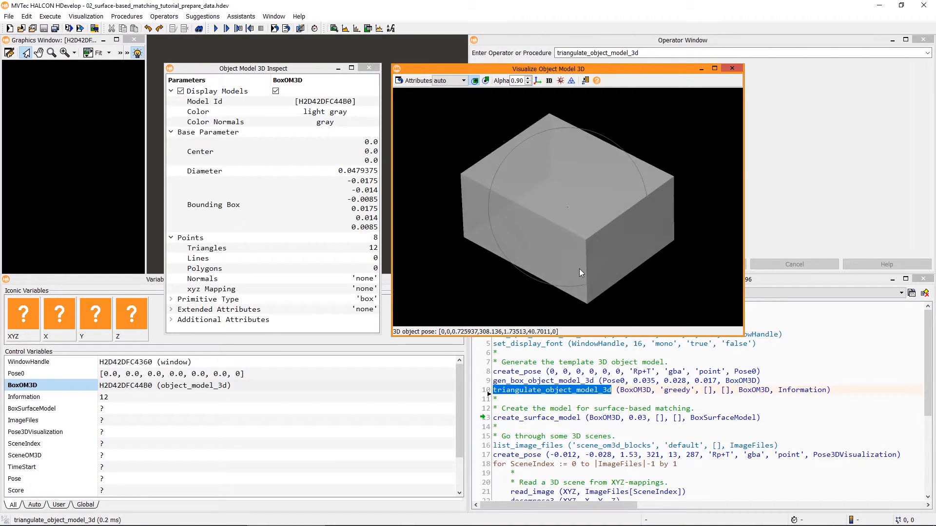
{"action": "left_click_drag", "start_coordinate": [582, 273], "coordinate": [561, 157]}
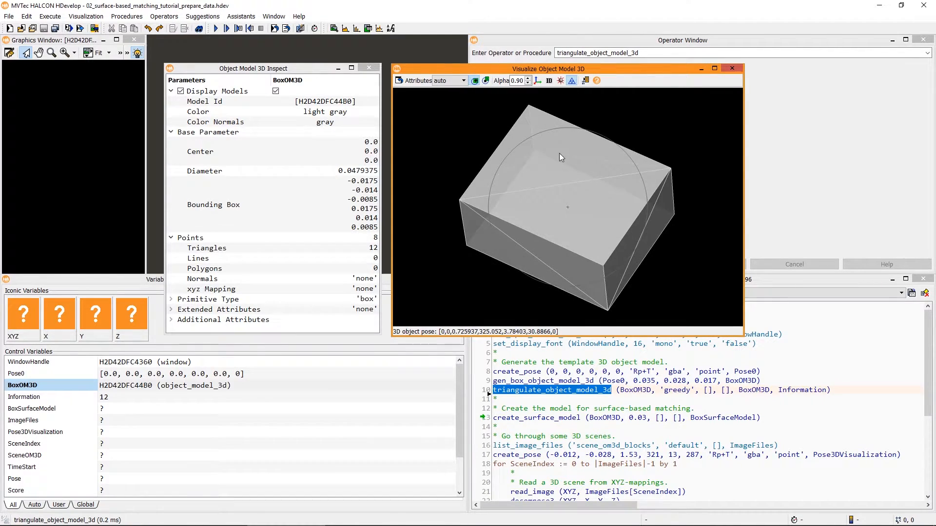
{"action": "left_click_drag", "start_coordinate": [559, 157], "coordinate": [561, 251]}
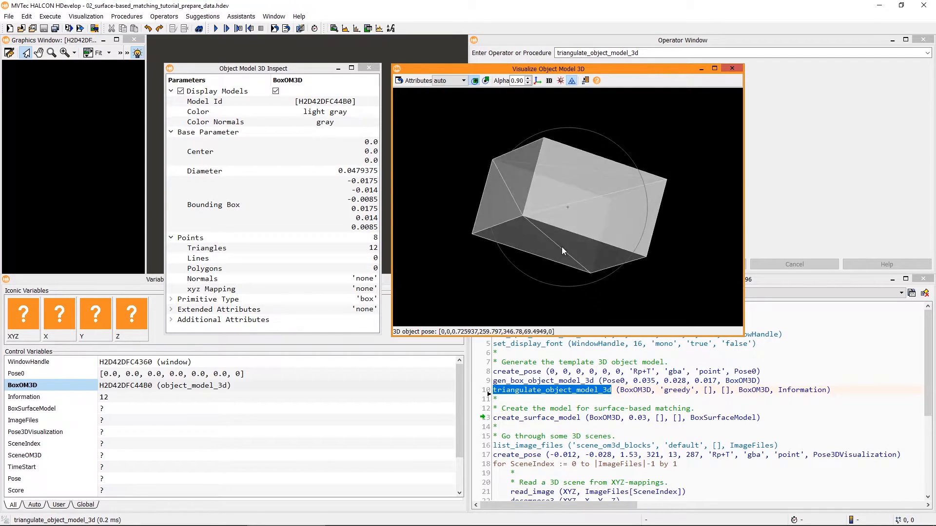
Render the model as points only, then restore the default rendering
{"action": "left_click", "coordinate": [462, 80]}
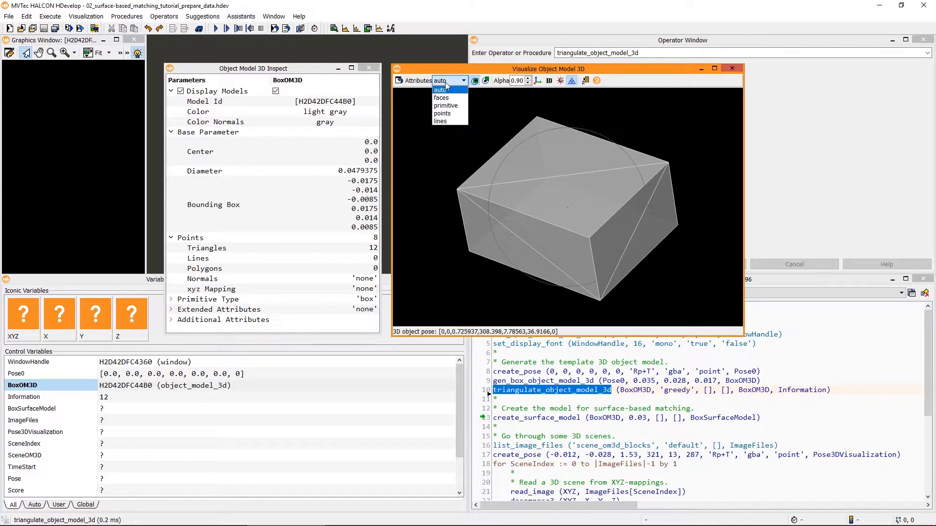
{"action": "left_click", "coordinate": [443, 113]}
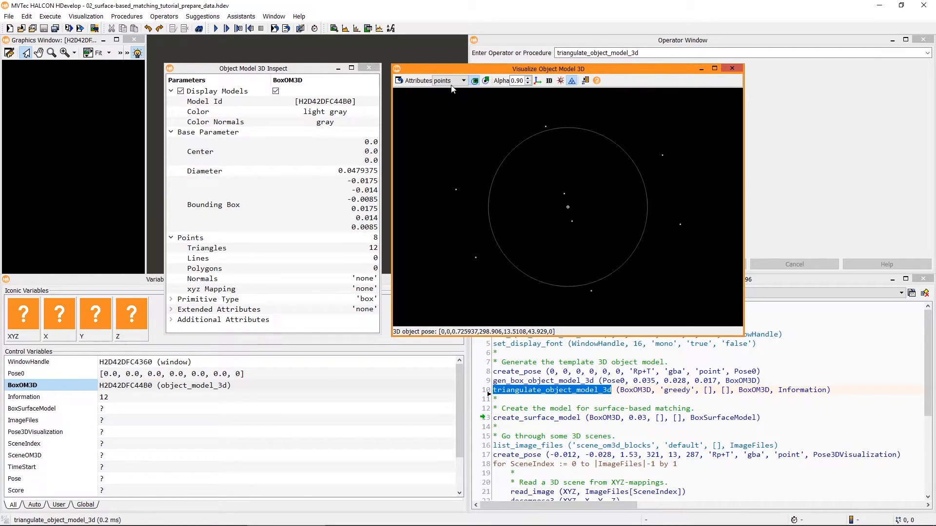
{"action": "left_click", "coordinate": [462, 80]}
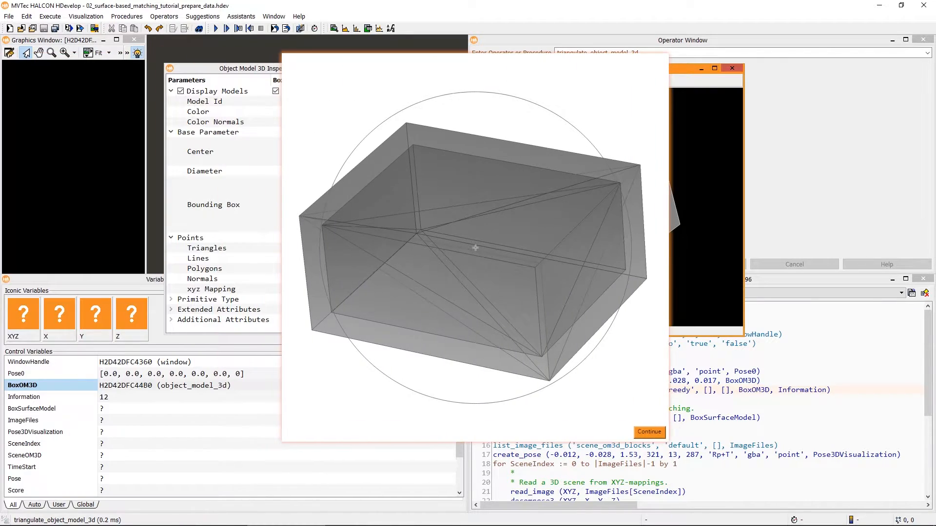
{"action": "left_click_drag", "start_coordinate": [475, 248], "coordinate": [509, 292]}
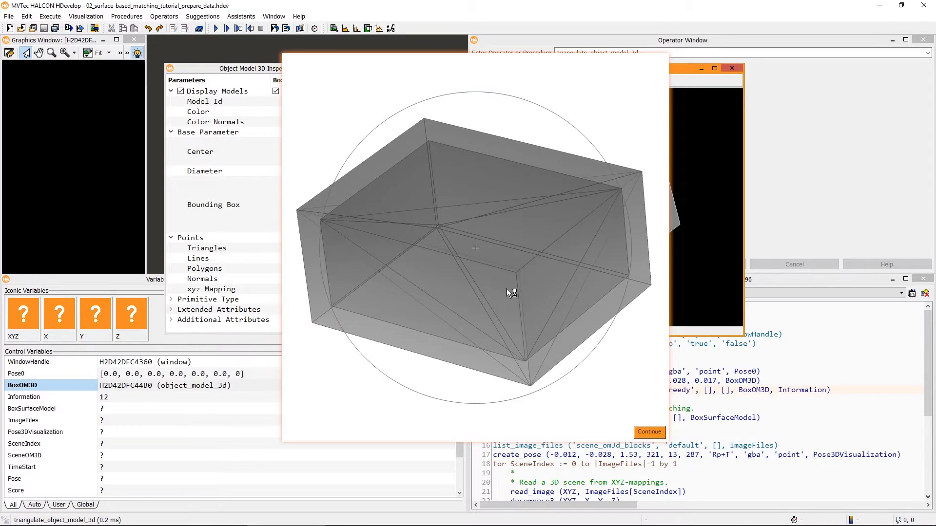
{"action": "left_click_drag", "start_coordinate": [507, 293], "coordinate": [530, 357]}
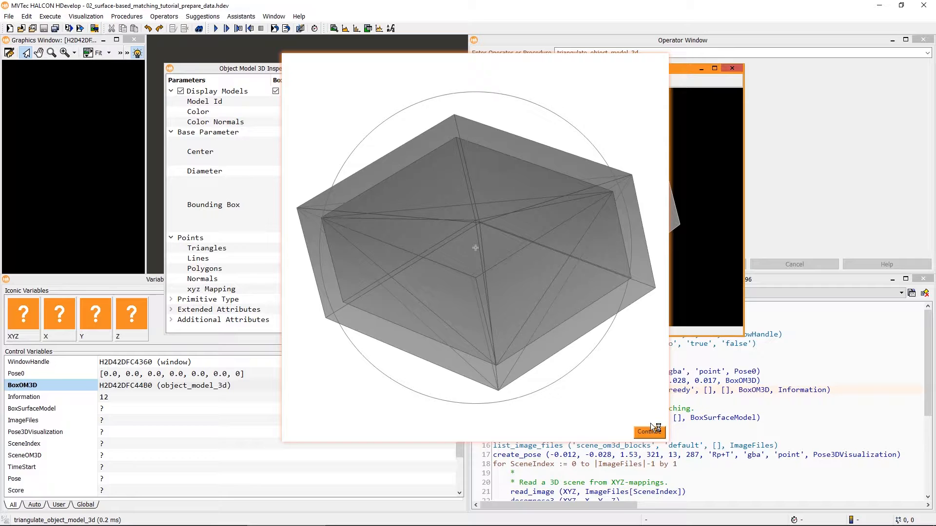
{"action": "left_click_drag", "start_coordinate": [475, 246], "coordinate": [424, 297]}
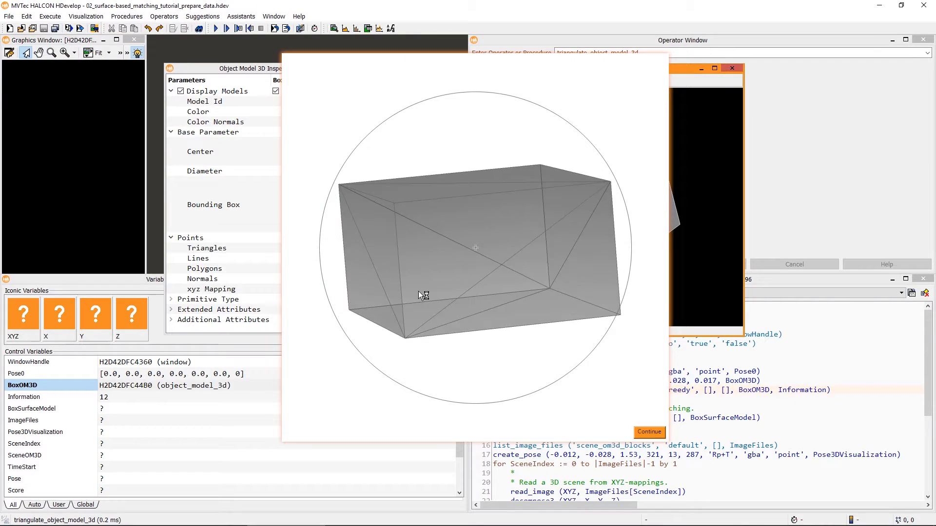
{"action": "left_click_drag", "start_coordinate": [422, 296], "coordinate": [556, 374]}
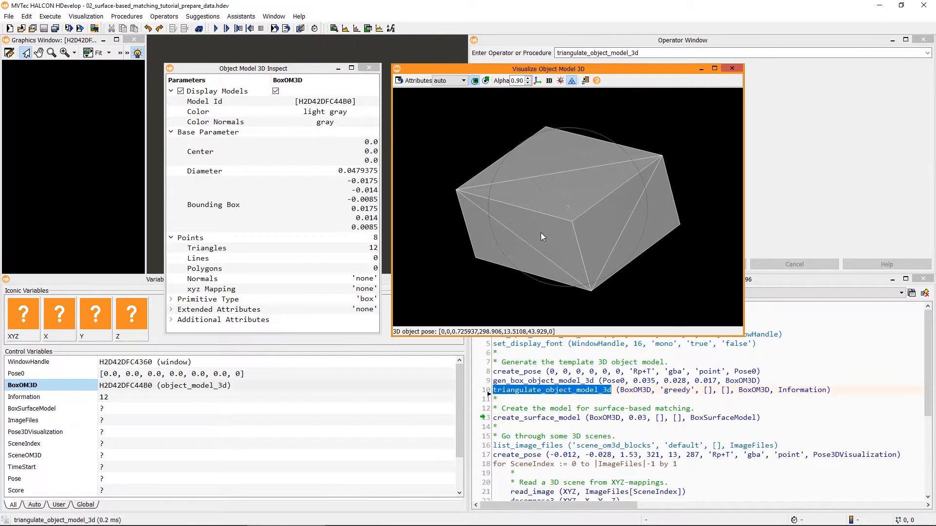
Orbit the triangulated box model once more
{"action": "left_click_drag", "start_coordinate": [543, 237], "coordinate": [571, 253]}
{"action": "type", "text": "set_sur"}
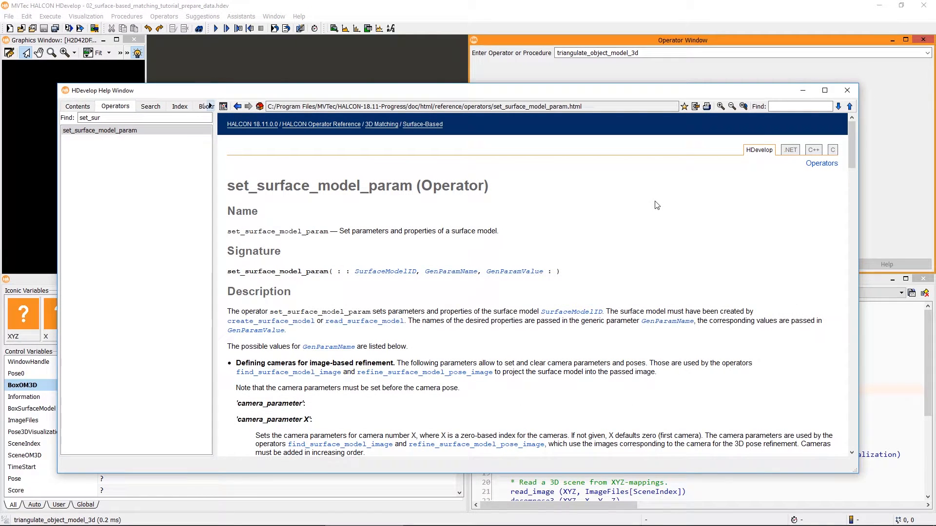
Read the symmetry and pose-range sections of the set_surface_model_param help page, then close it
{"action": "scroll", "scroll_direction": "down", "scroll_amount": 3}
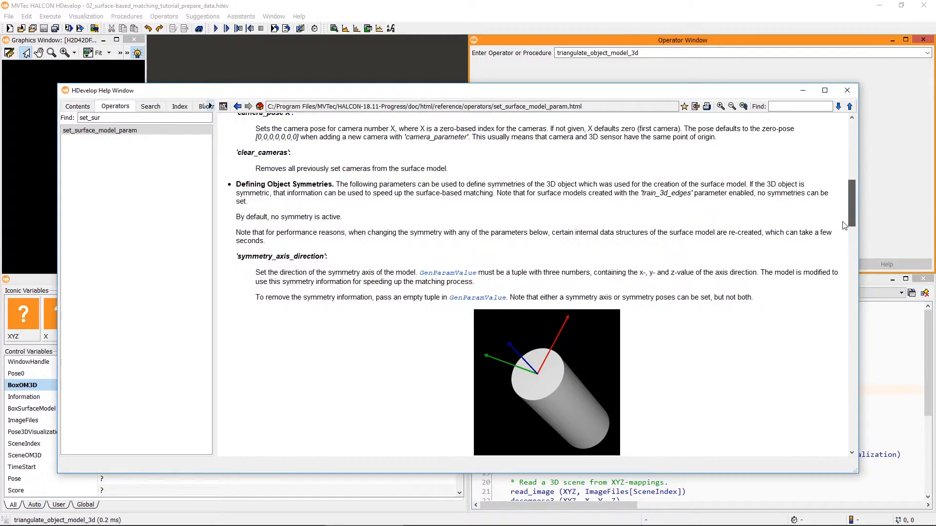
{"action": "scroll", "scroll_direction": "down", "scroll_amount": 3}
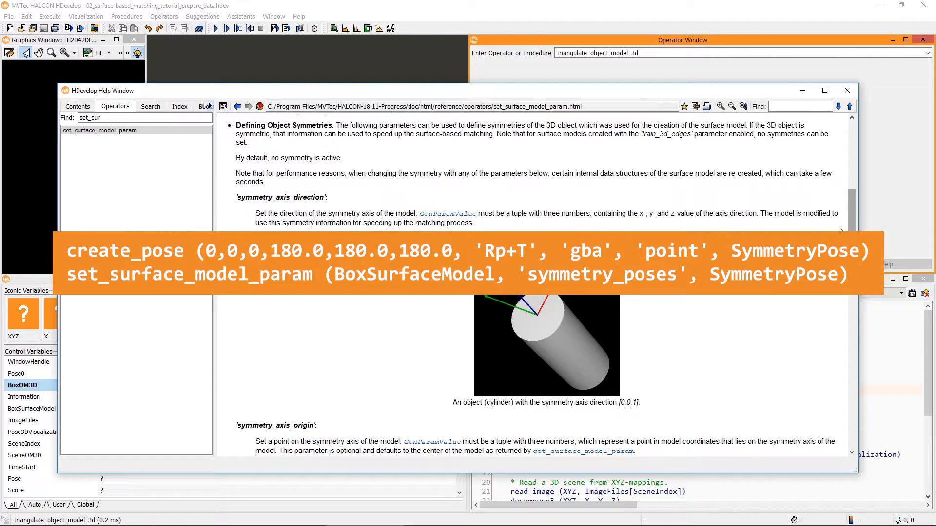
{"action": "scroll", "scroll_direction": "down", "scroll_amount": 3}
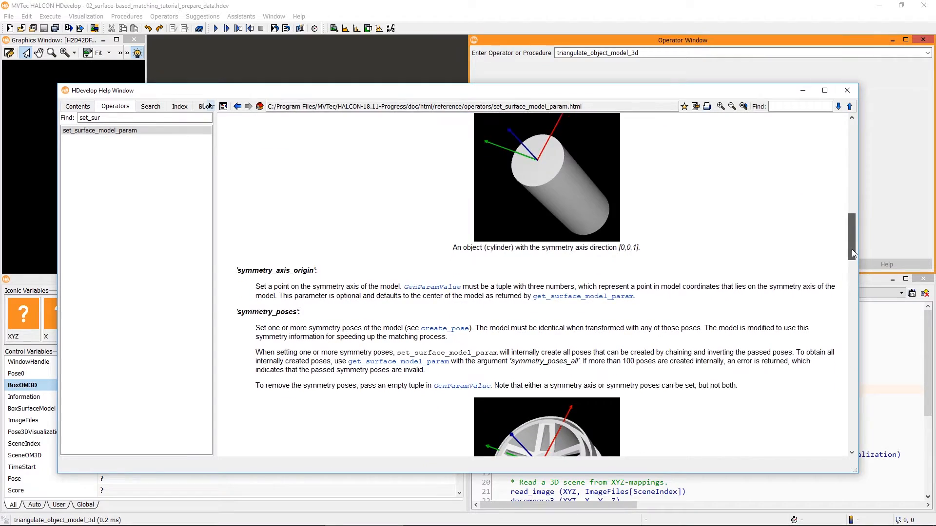
{"action": "scroll", "scroll_direction": "down", "scroll_amount": 3}
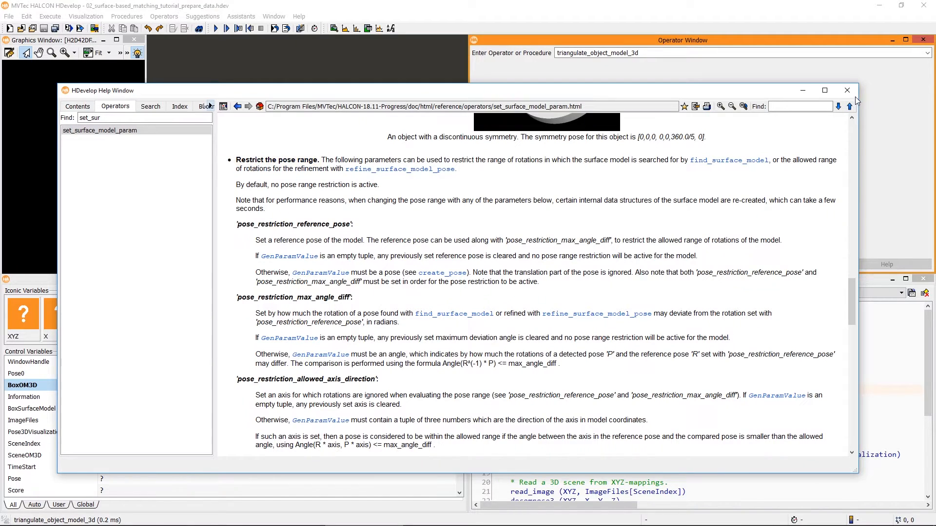
{"action": "left_click", "coordinate": [846, 91]}
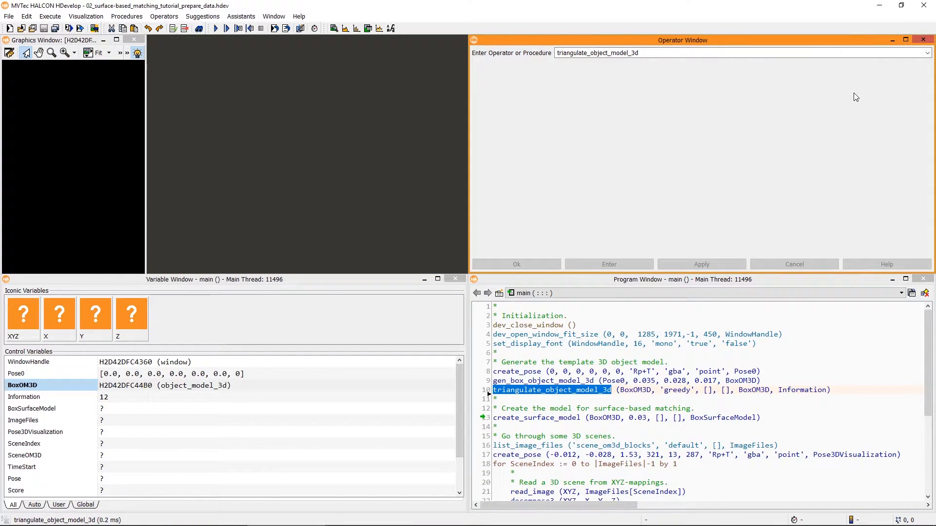
Step through creating BoxSurfaceModel, listing scene images and loading the first scene into SceneOM3D
{"action": "double_click", "coordinate": [537, 417]}
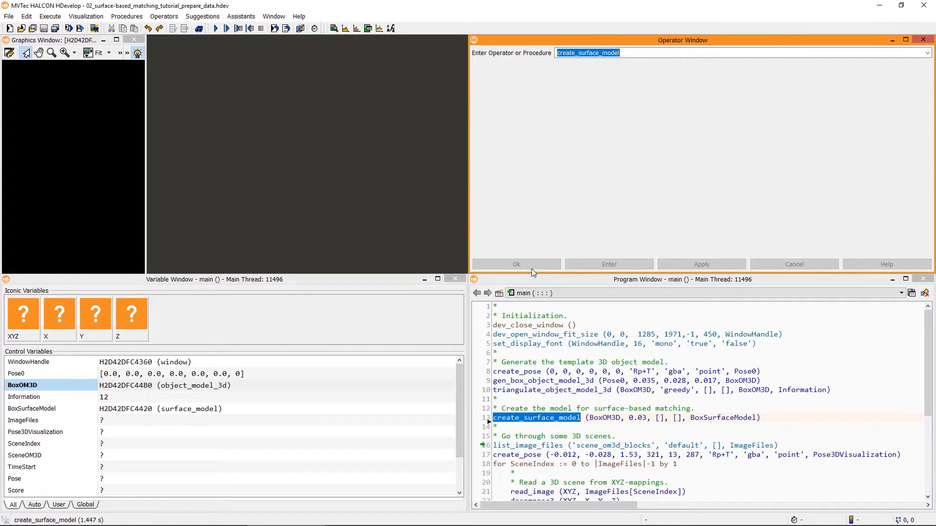
{"action": "left_click", "coordinate": [225, 30]}
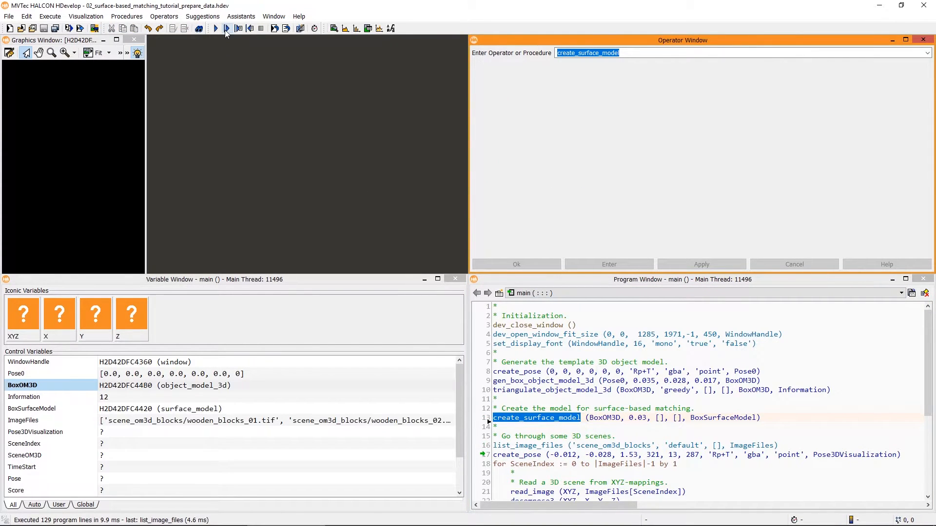
{"action": "left_click", "coordinate": [225, 28]}
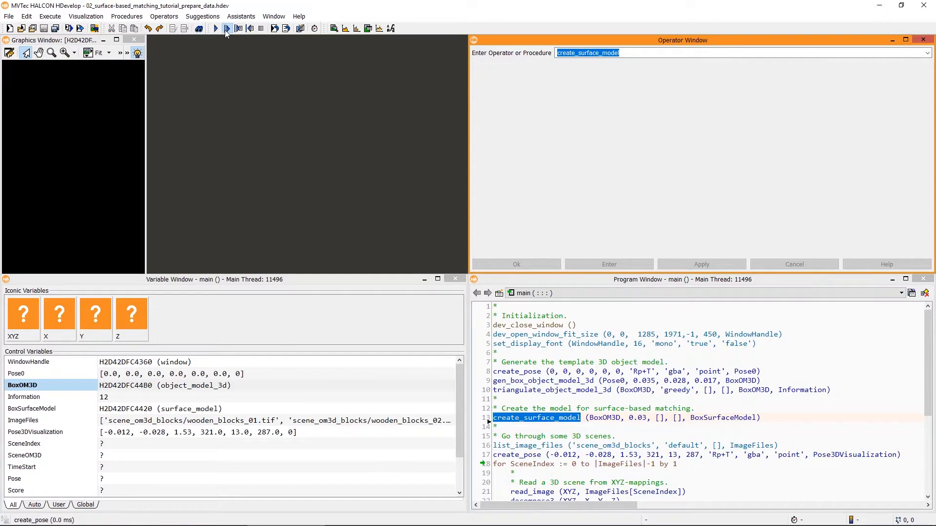
{"action": "left_click", "coordinate": [229, 27]}
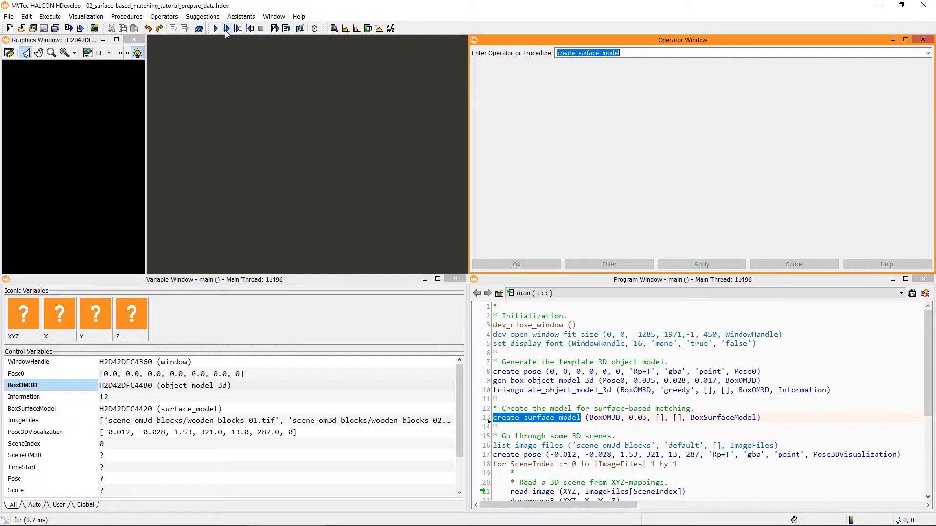
{"action": "left_click", "coordinate": [226, 28]}
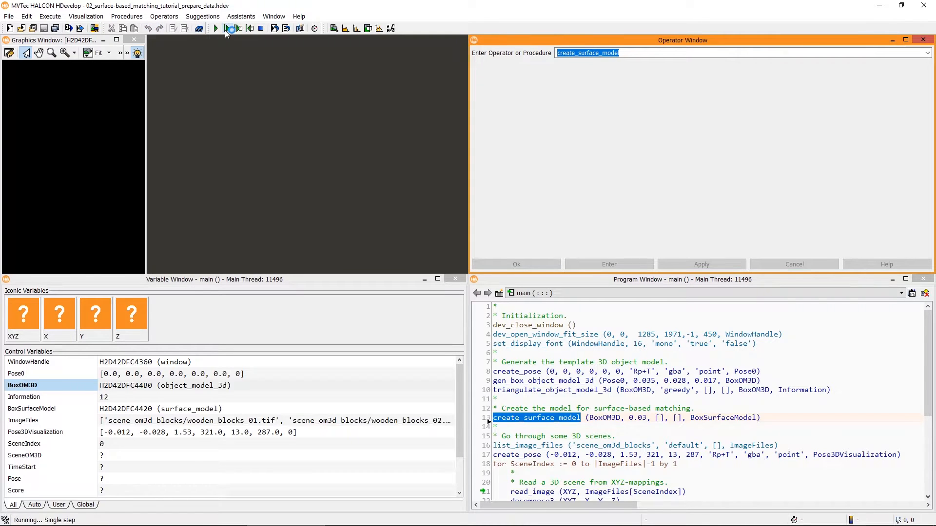
{"action": "left_click", "coordinate": [232, 27]}
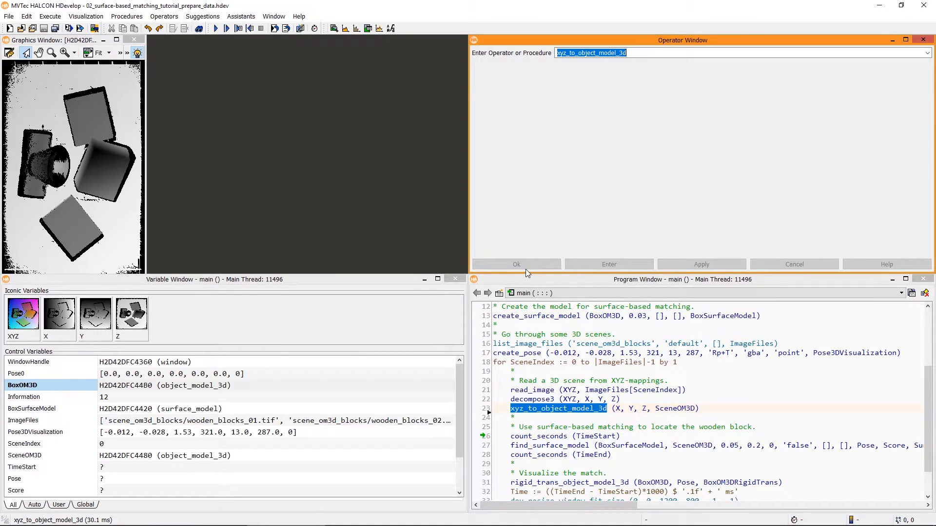
{"action": "mouse_move", "coordinate": [529, 283]}
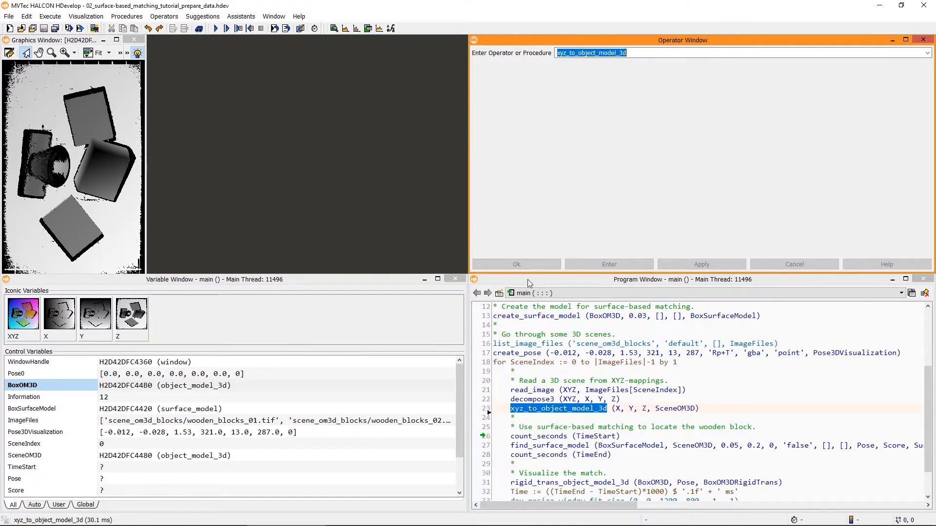
Run find_surface_model on the first scene, finding one block (score 0.534), and start entering num_matches
{"action": "double_click", "coordinate": [548, 446]}
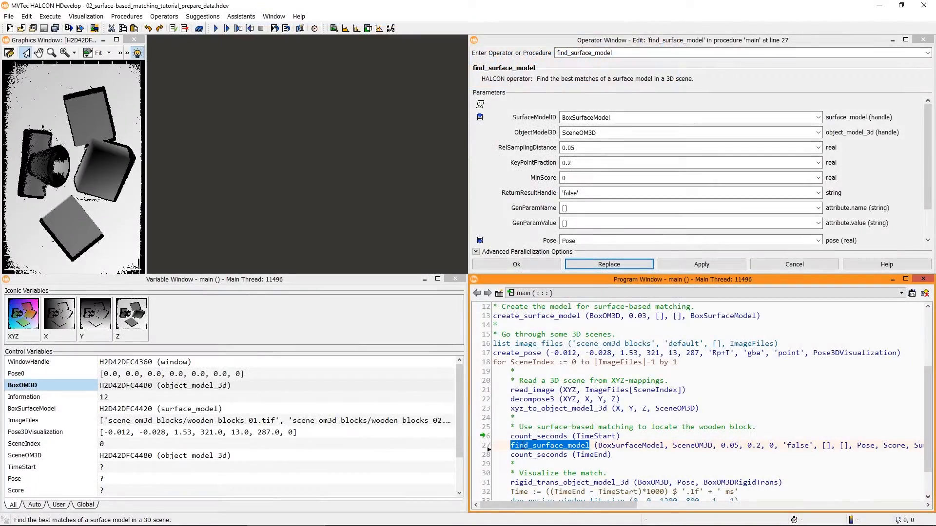
{"action": "left_click", "coordinate": [217, 27]}
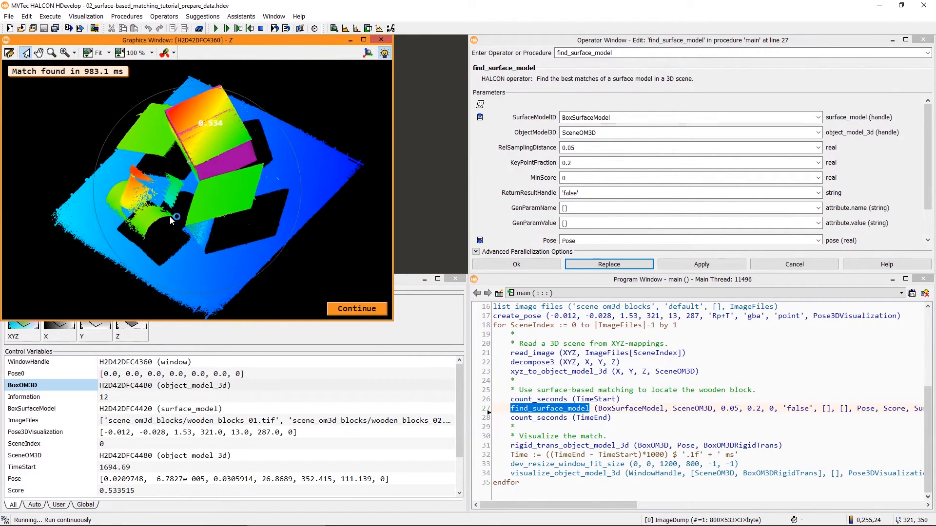
{"action": "left_click_drag", "start_coordinate": [173, 216], "coordinate": [177, 206]}
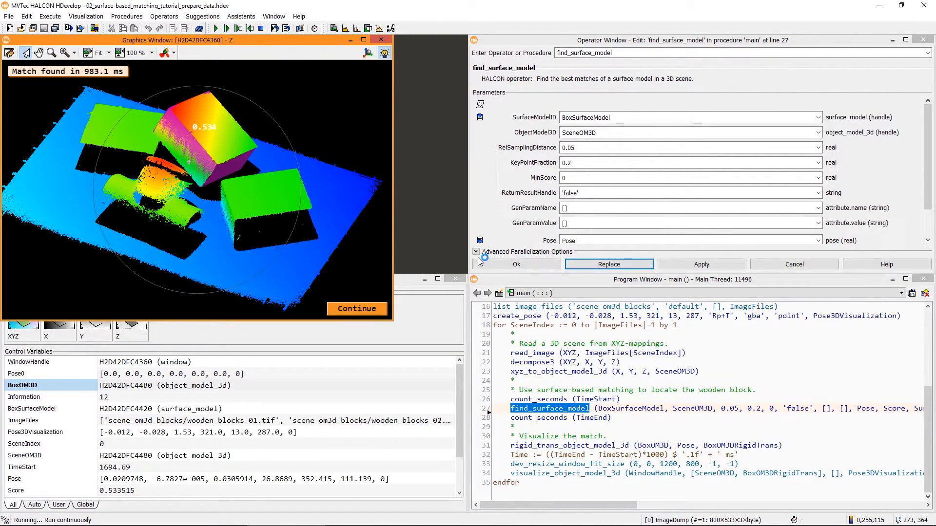
{"action": "left_click", "coordinate": [818, 207]}
{"action": "type", "text": "5"}
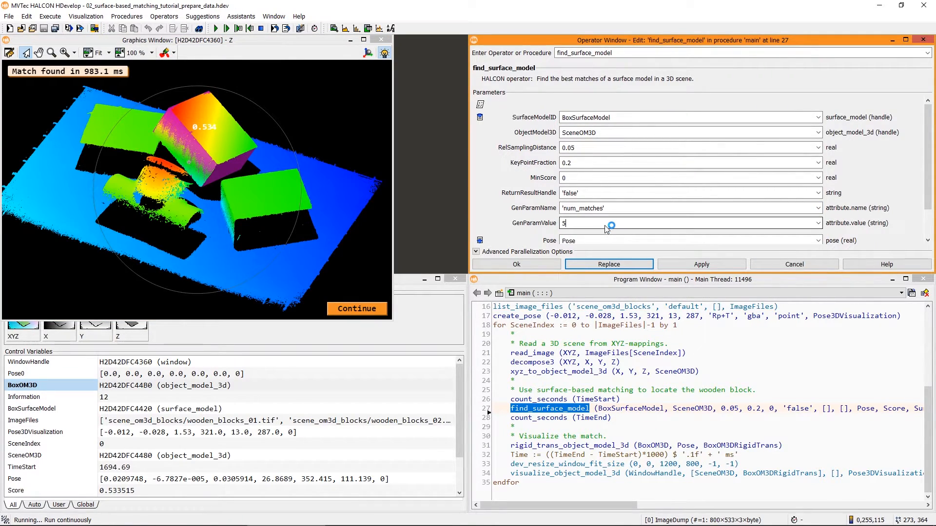
{"action": "mouse_move", "coordinate": [597, 230]}
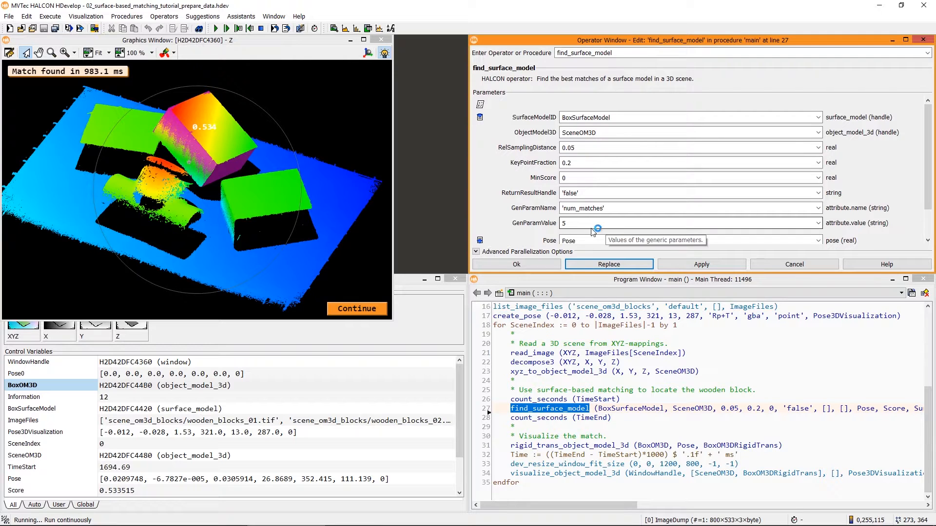
Replace the find_surface_model line so it passes 'num_matches' with value 5
{"action": "left_click", "coordinate": [608, 264]}
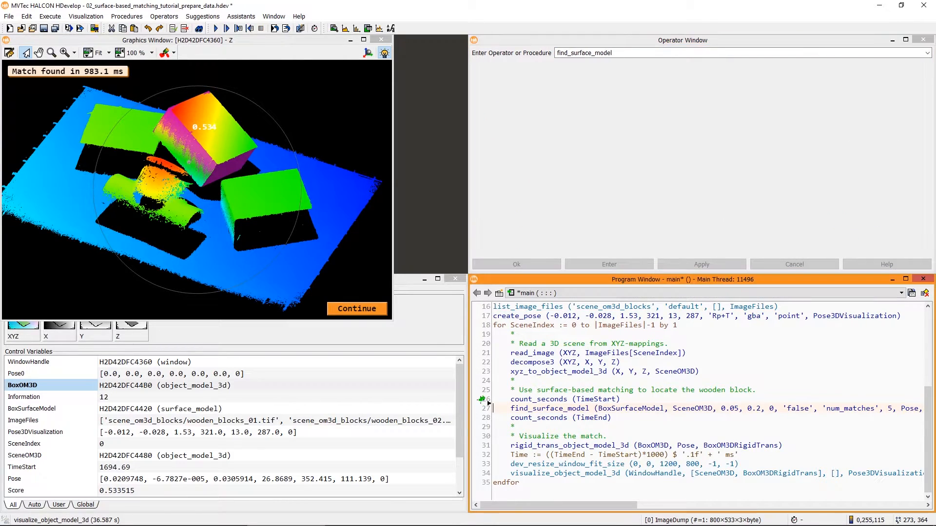
Rerun the script so five blocks are matched, scoring from 0.534 down to 0.242
{"action": "left_click", "coordinate": [214, 29]}
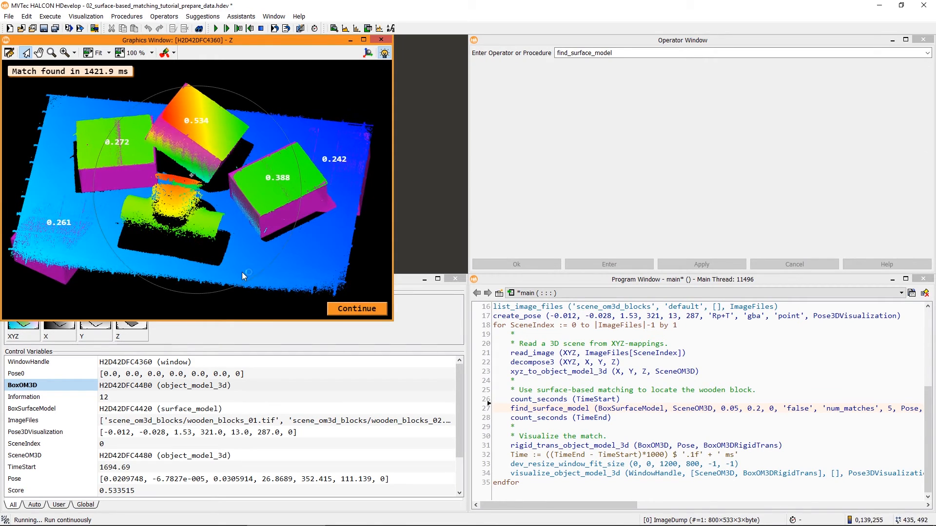
{"action": "left_click_drag", "start_coordinate": [242, 275], "coordinate": [197, 126]}
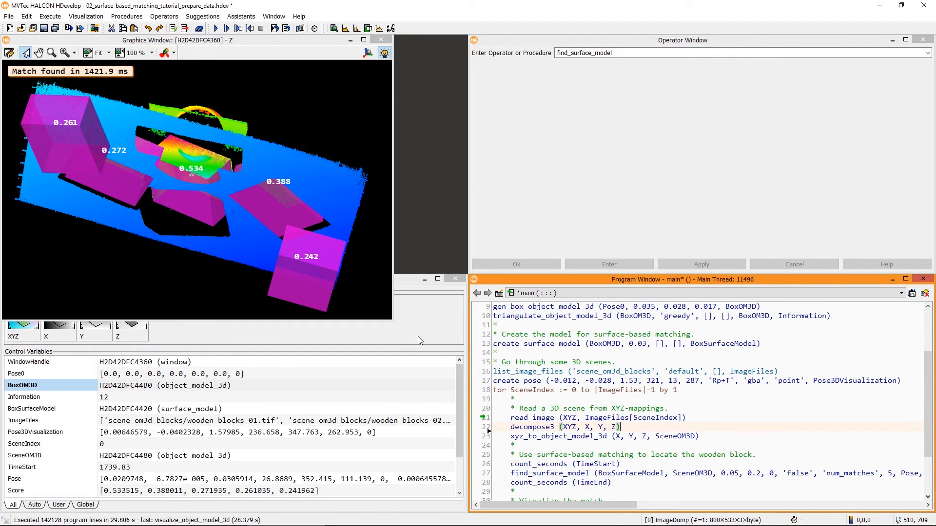
Use the Gray Histogram on Z to insert threshold (Z, Regions, 0, 0.041698) after decompose3
{"action": "right_click", "coordinate": [131, 314]}
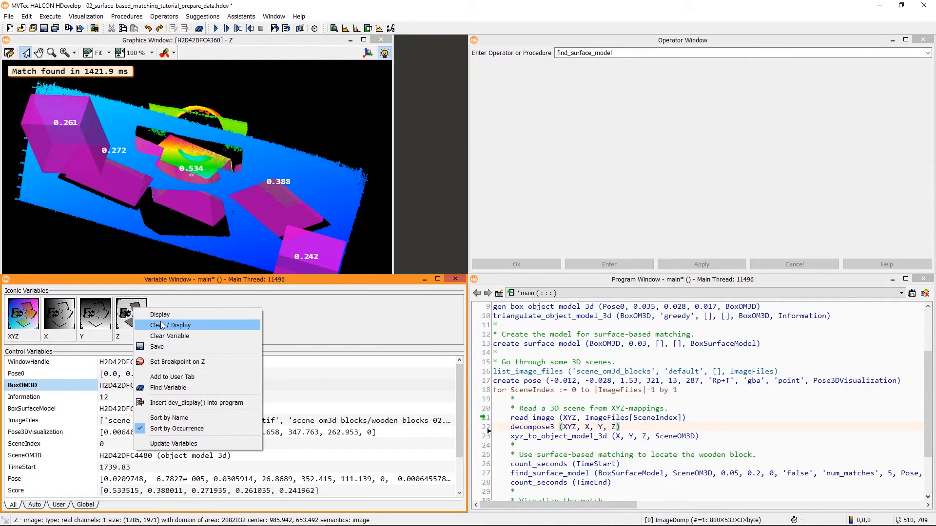
{"action": "left_click", "coordinate": [174, 325]}
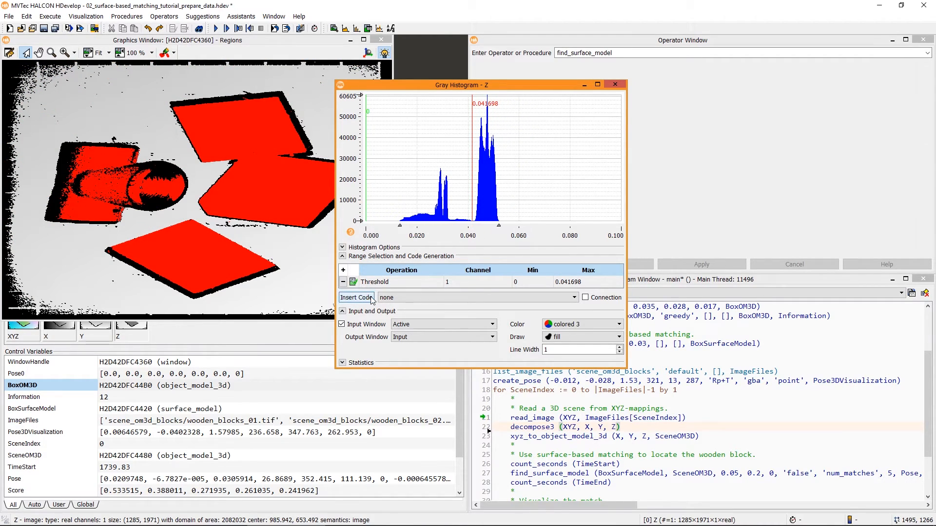
{"action": "left_click", "coordinate": [356, 297]}
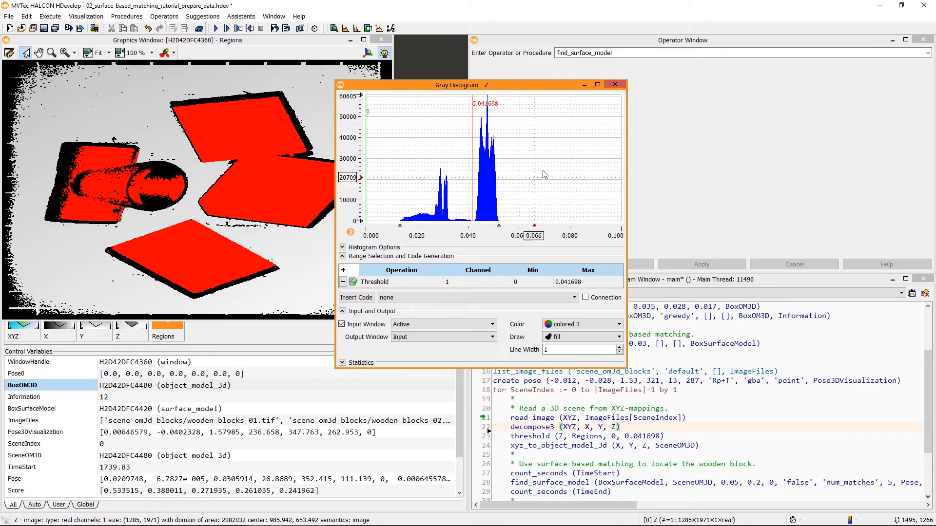
{"action": "left_click", "coordinate": [615, 84]}
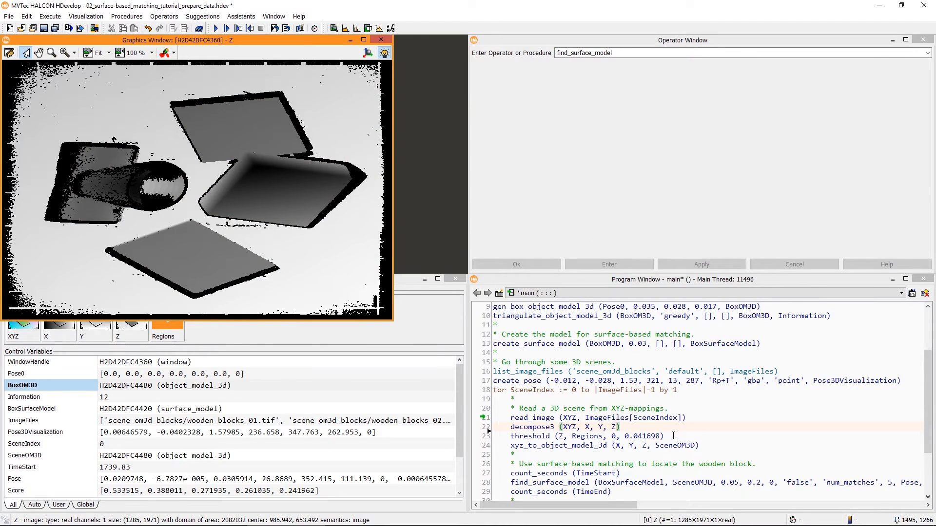
Insert reduce_domain (Z, Regions, Z) to restrict the Z image to the thresholded regions
{"action": "type", "text": "red"}
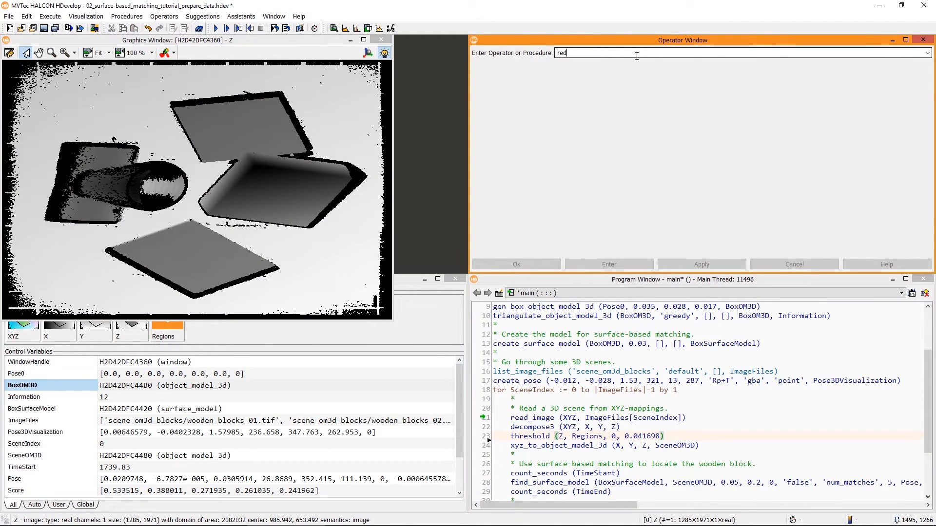
{"action": "type", "text": "reduce_domain"}
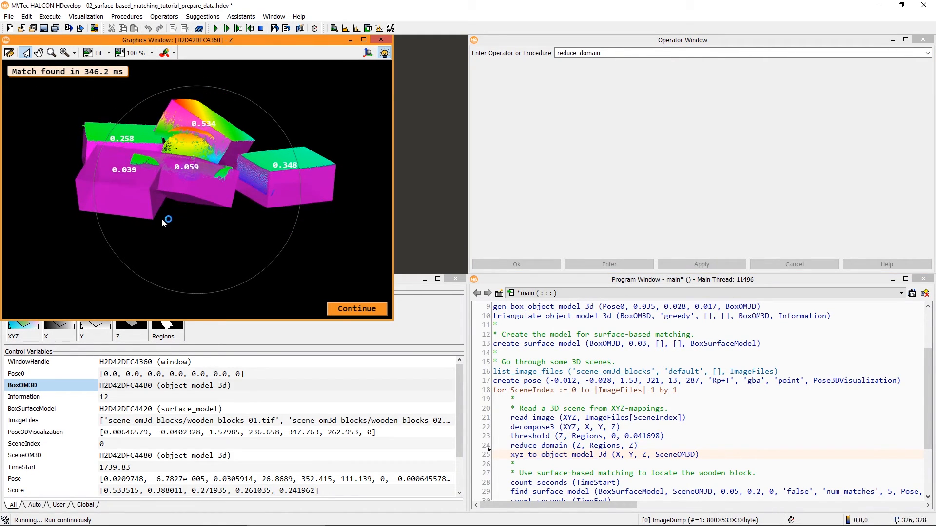
{"action": "left_click_drag", "start_coordinate": [166, 218], "coordinate": [192, 166]}
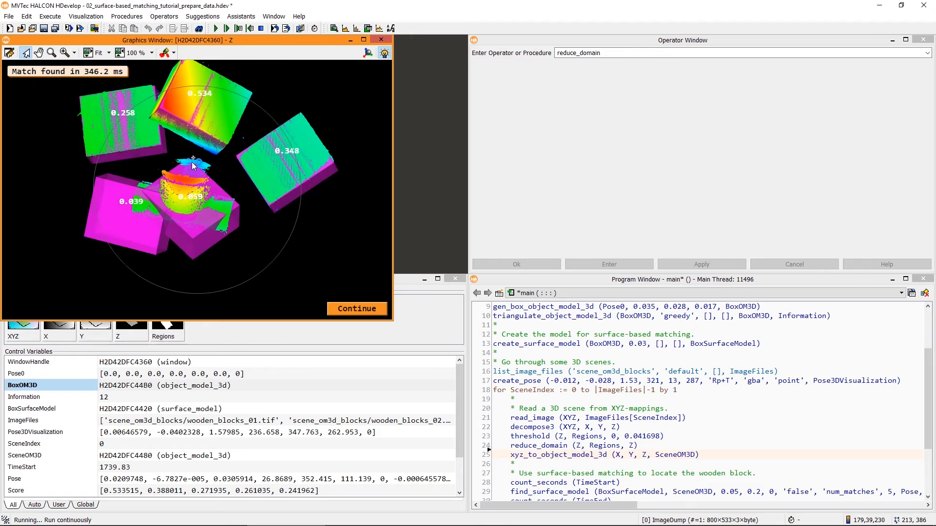
{"action": "left_click_drag", "start_coordinate": [191, 166], "coordinate": [208, 220]}
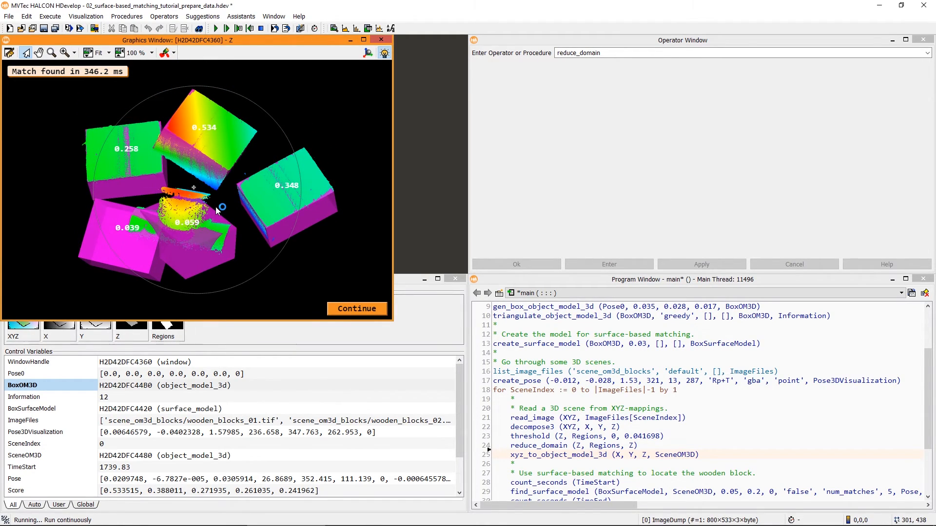
Set find_surface_model's MinScore to 0.2, replace the line, and reset the program
{"action": "double_click", "coordinate": [550, 491]}
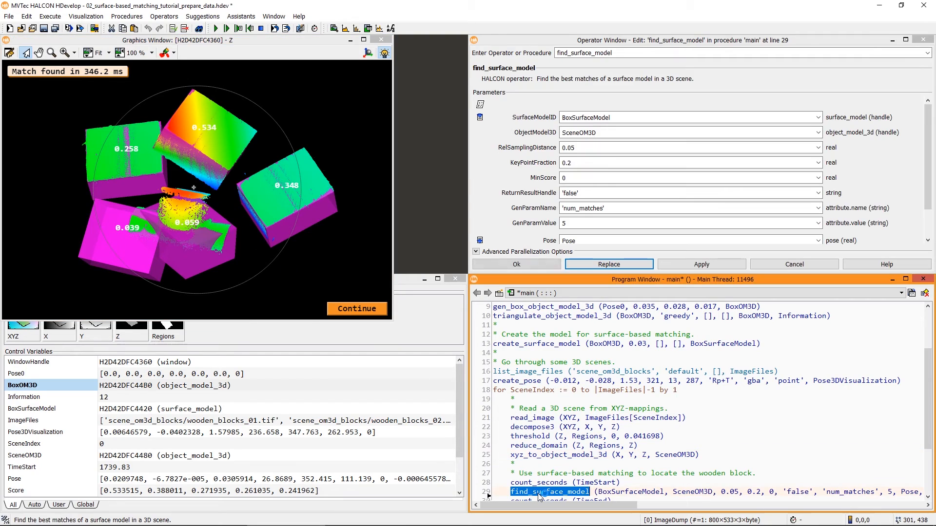
{"action": "type", "text": "0.2"}
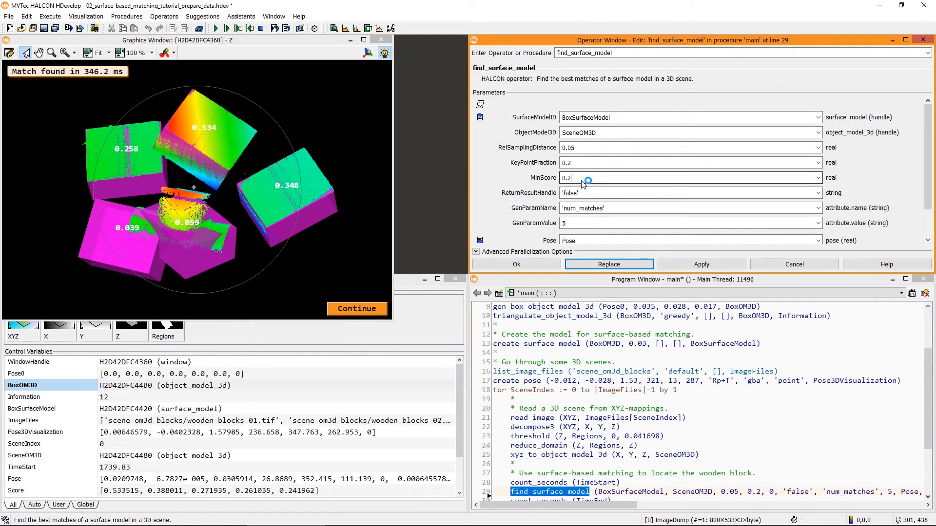
{"action": "left_click", "coordinate": [609, 264]}
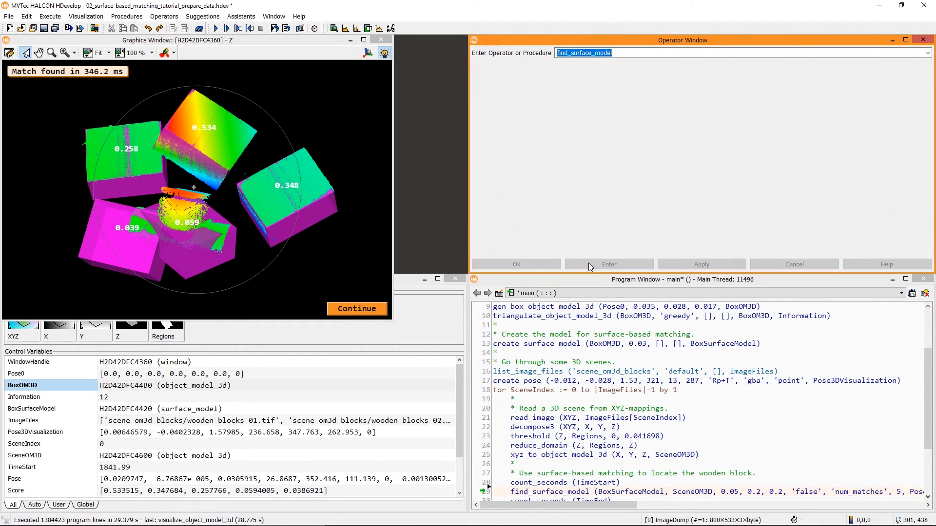
{"action": "left_click", "coordinate": [271, 28]}
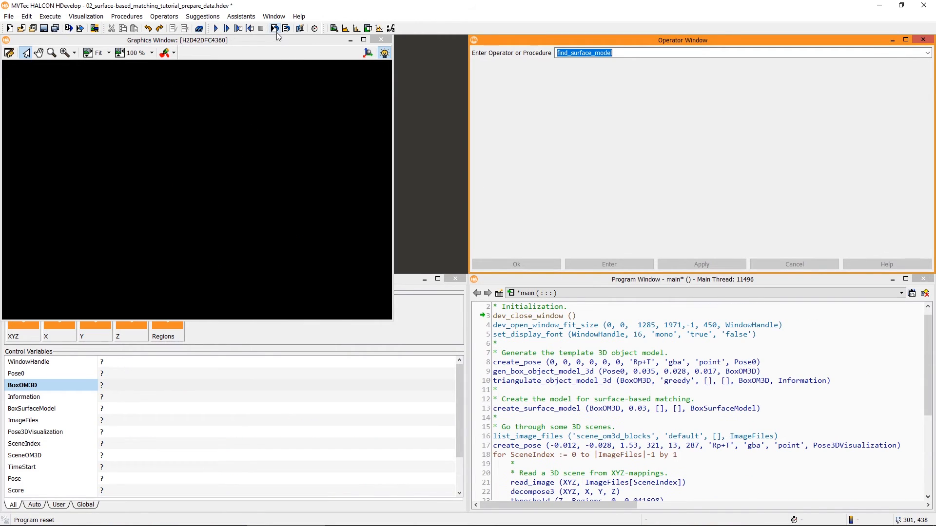
Run the finished script through every scene, continuing until five blocks are matched in the last
{"action": "left_click", "coordinate": [274, 27]}
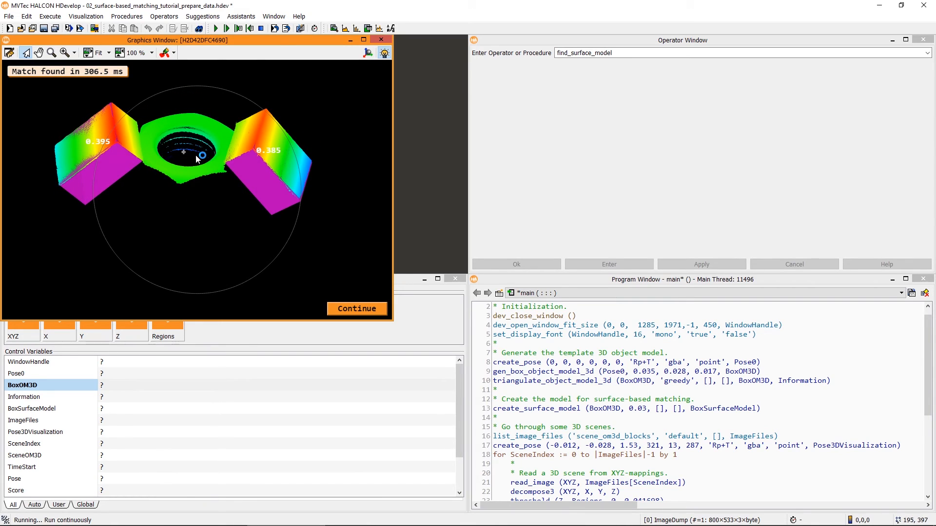
{"action": "left_click", "coordinate": [357, 308]}
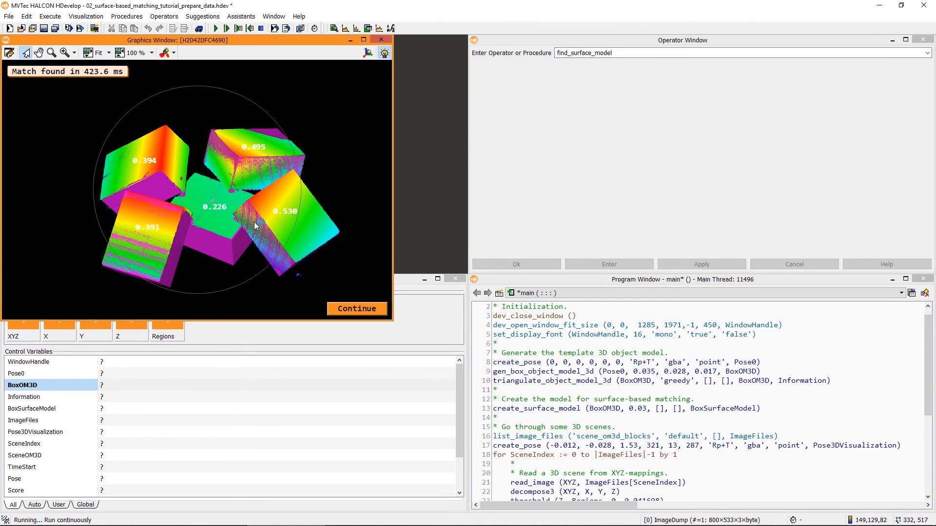
{"action": "left_click", "coordinate": [357, 308]}
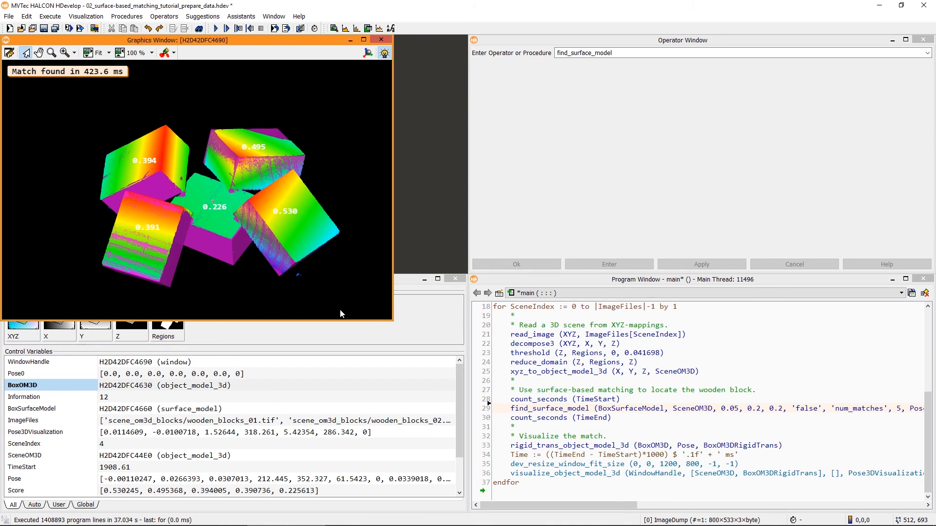